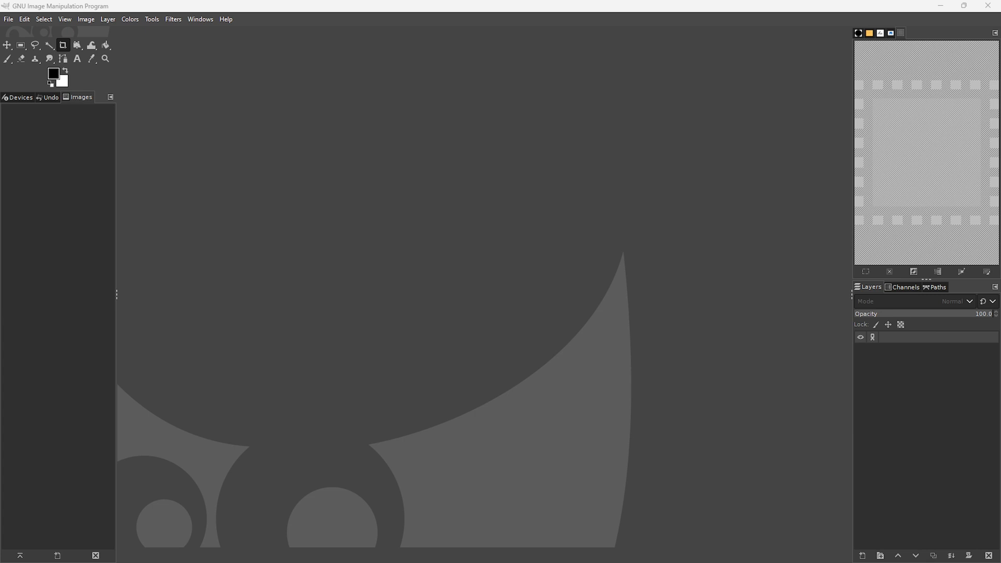
pyautogui.moveTo(156, 206)
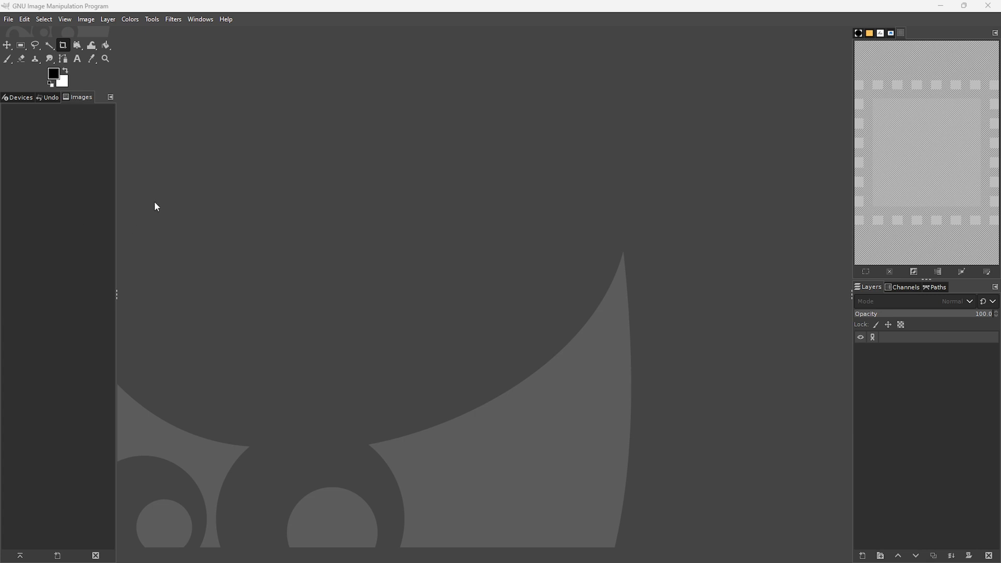
pyautogui.moveTo(179, 222)
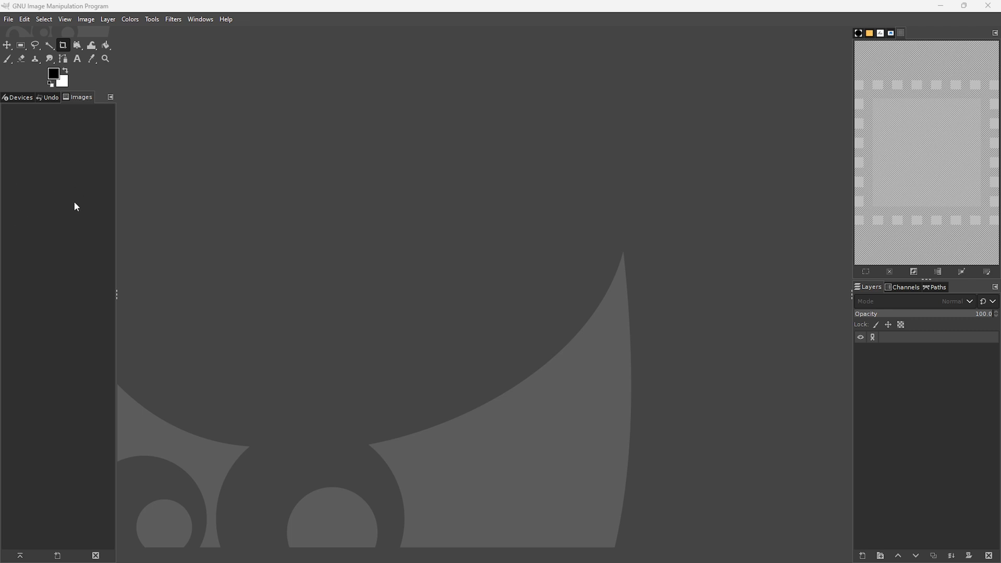
pyautogui.moveTo(413, 212)
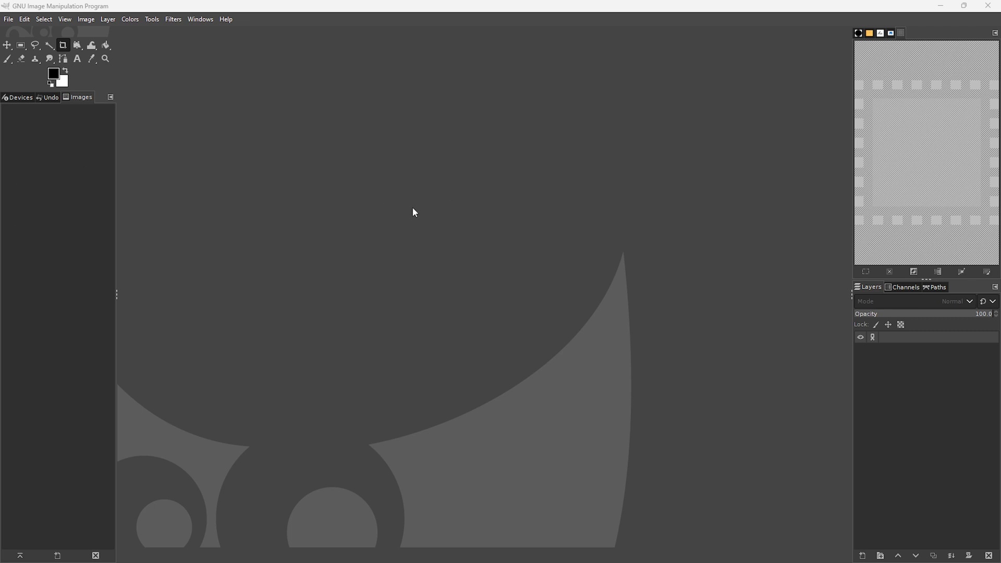
pyautogui.moveTo(277, 192)
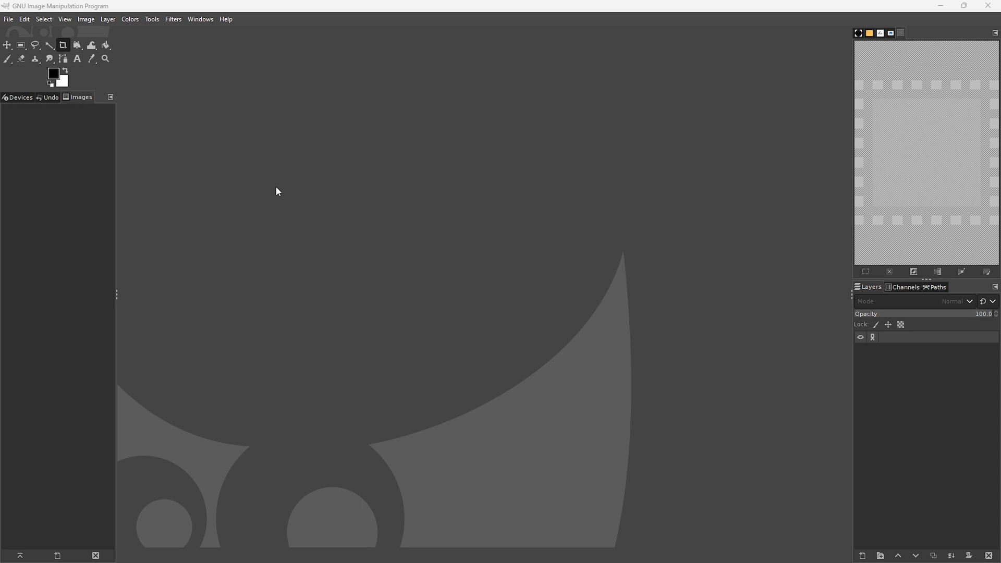
pyautogui.moveTo(128, 62)
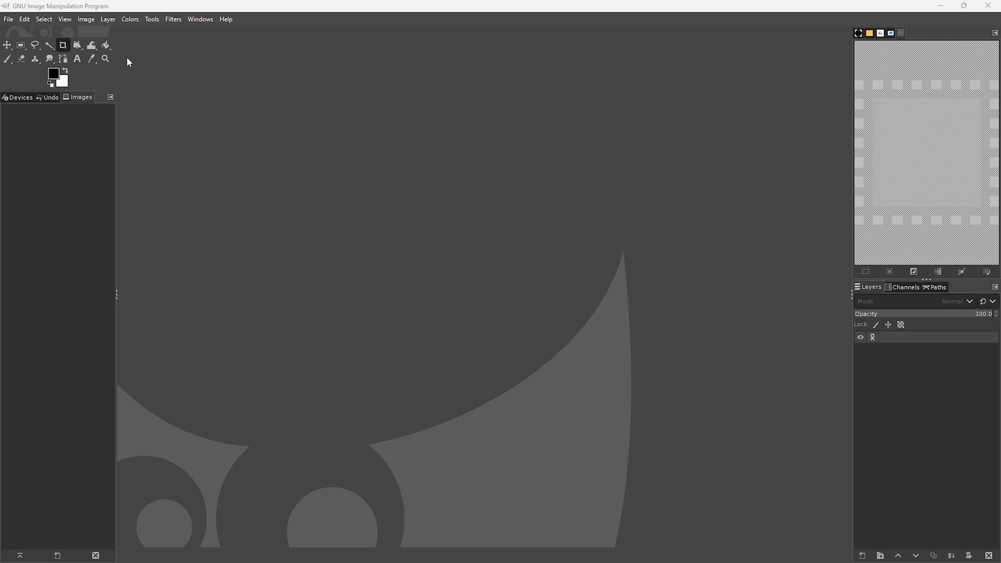
pyautogui.moveTo(354, 205)
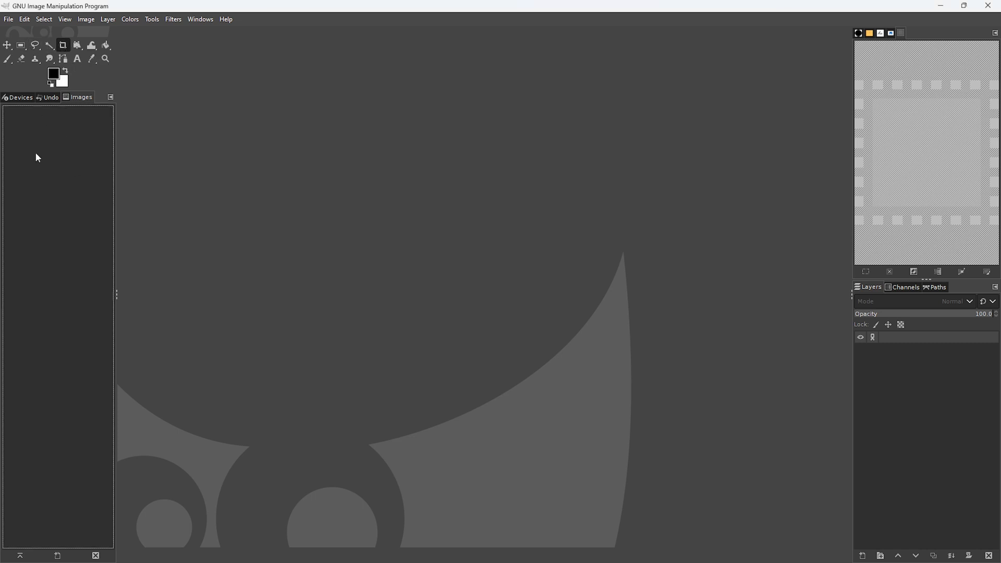
pyautogui.moveTo(55, 382)
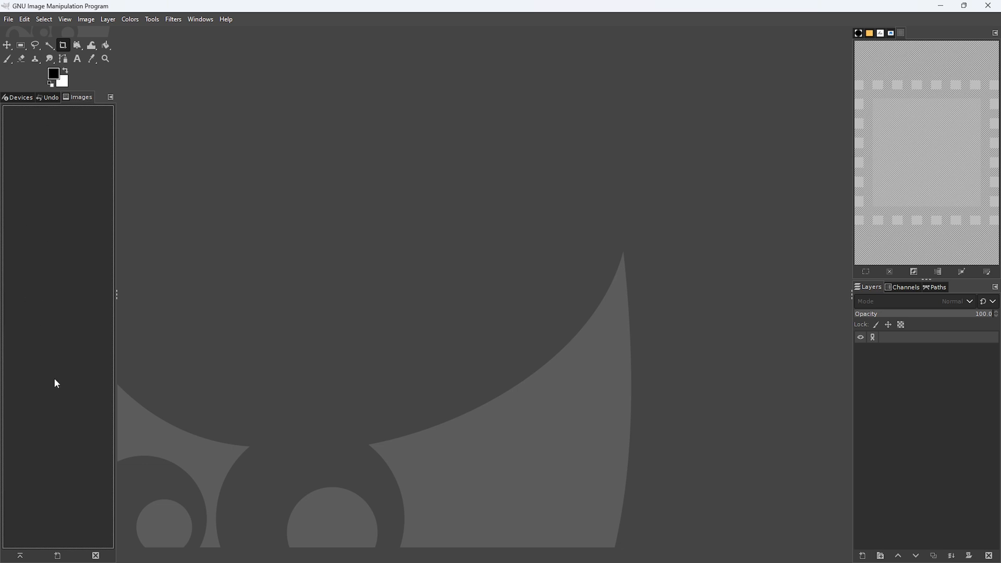
pyautogui.moveTo(39, 426)
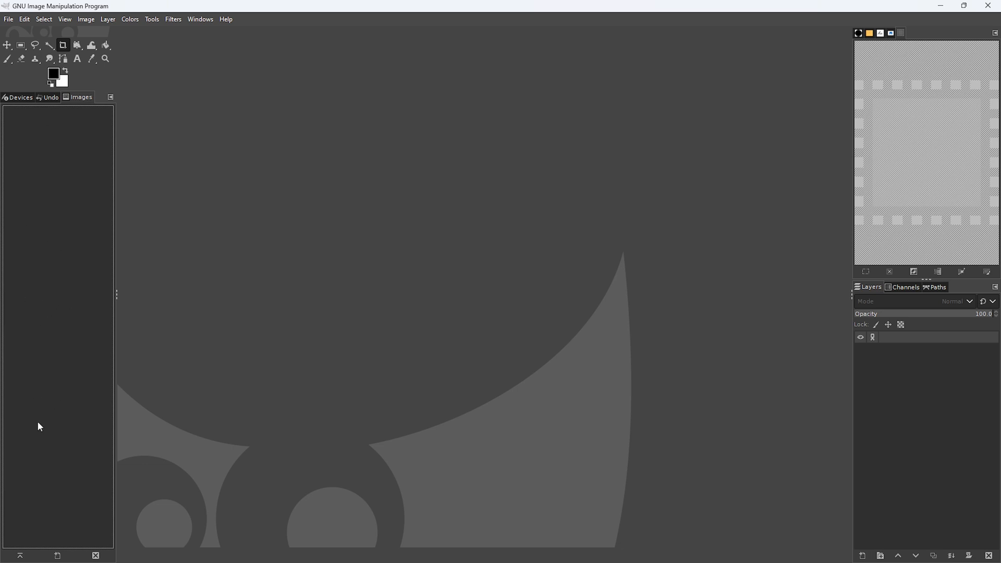
pyautogui.moveTo(46, 419)
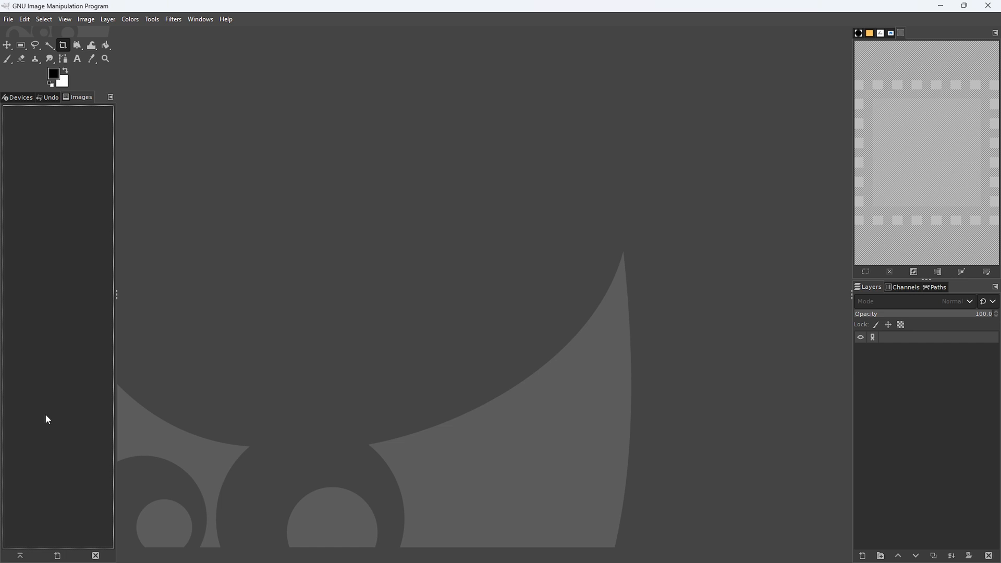
pyautogui.moveTo(235, 180)
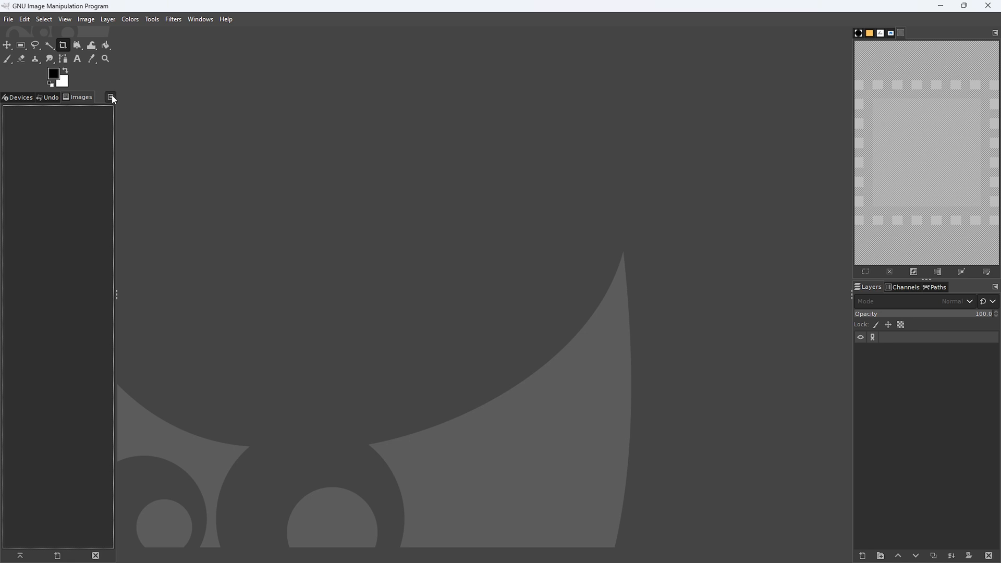
pyautogui.moveTo(111, 101)
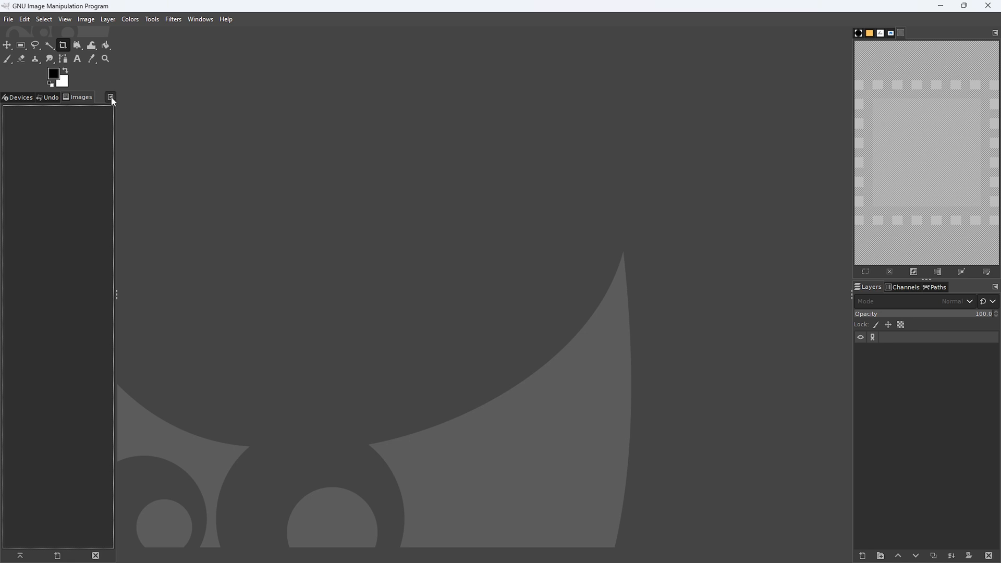
pyautogui.moveTo(109, 97)
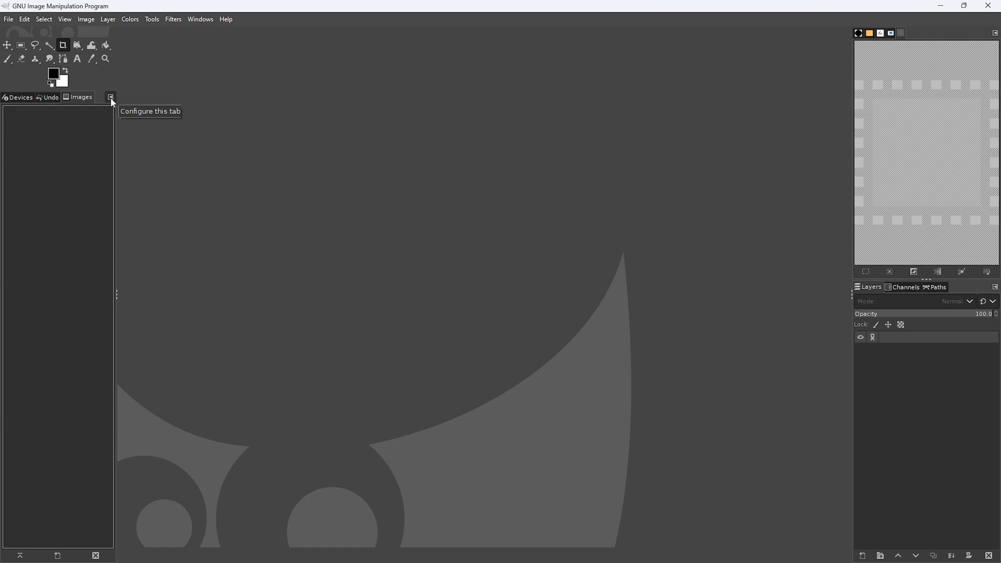
# Bring up the left dock's Configure this tab menu with its Add Tab list
pyautogui.click(109, 98)
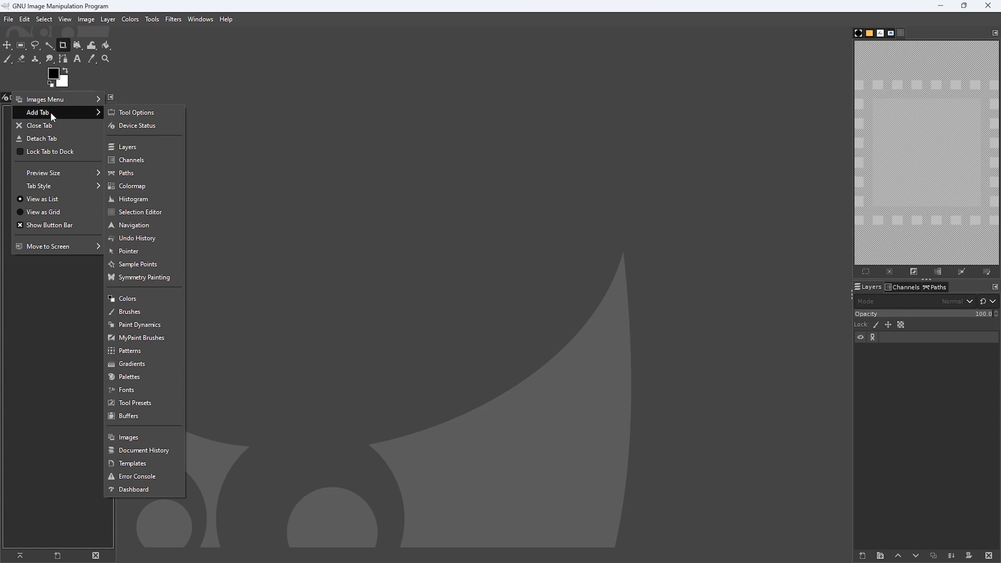
pyautogui.moveTo(48, 116)
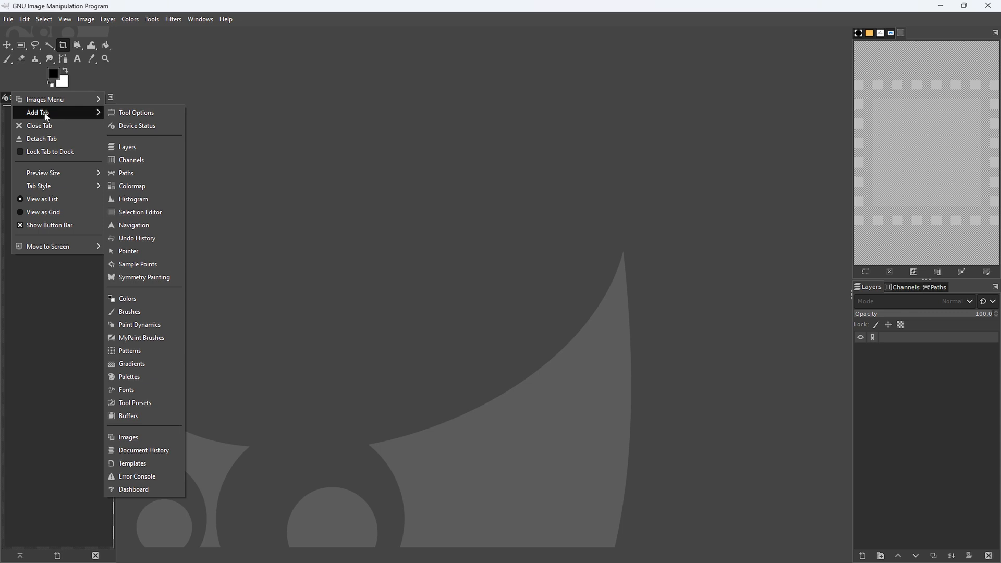
pyautogui.moveTo(135, 112)
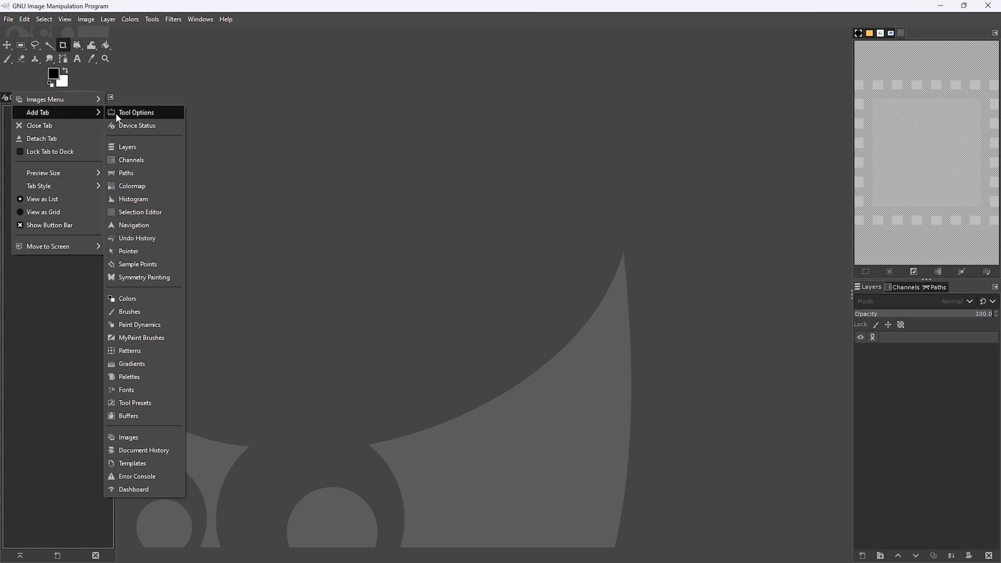
pyautogui.moveTo(134, 114)
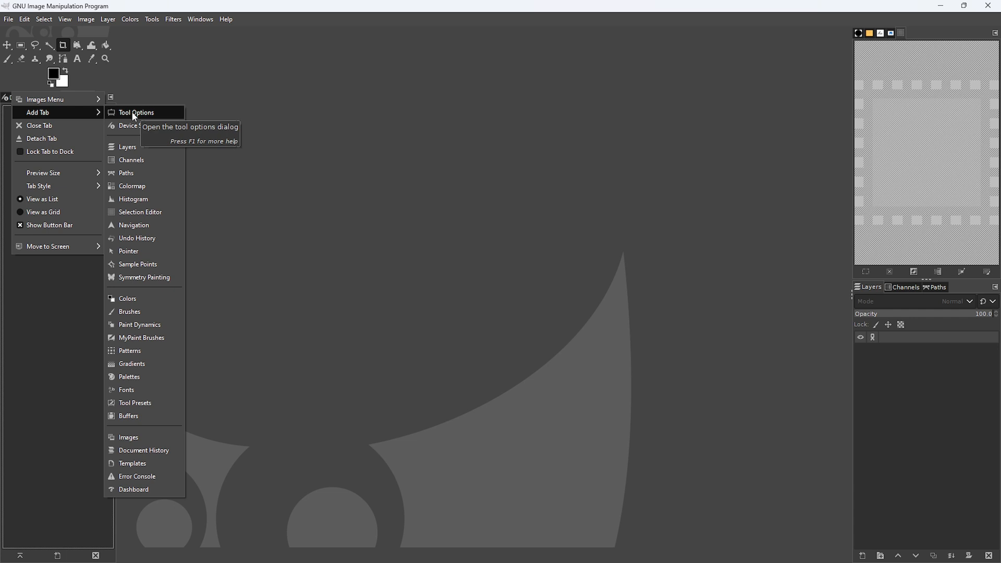
pyautogui.moveTo(61, 117)
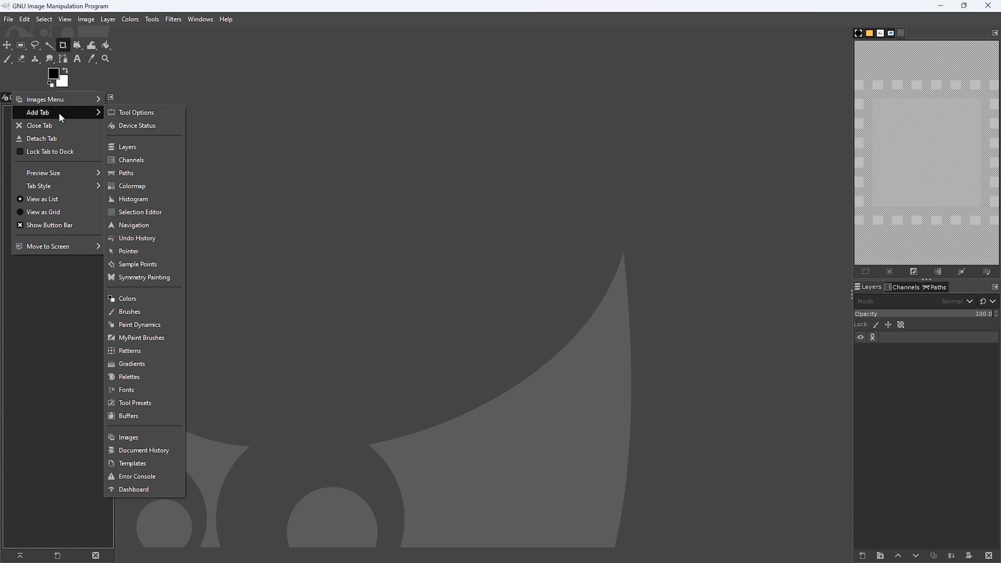
pyautogui.moveTo(135, 112)
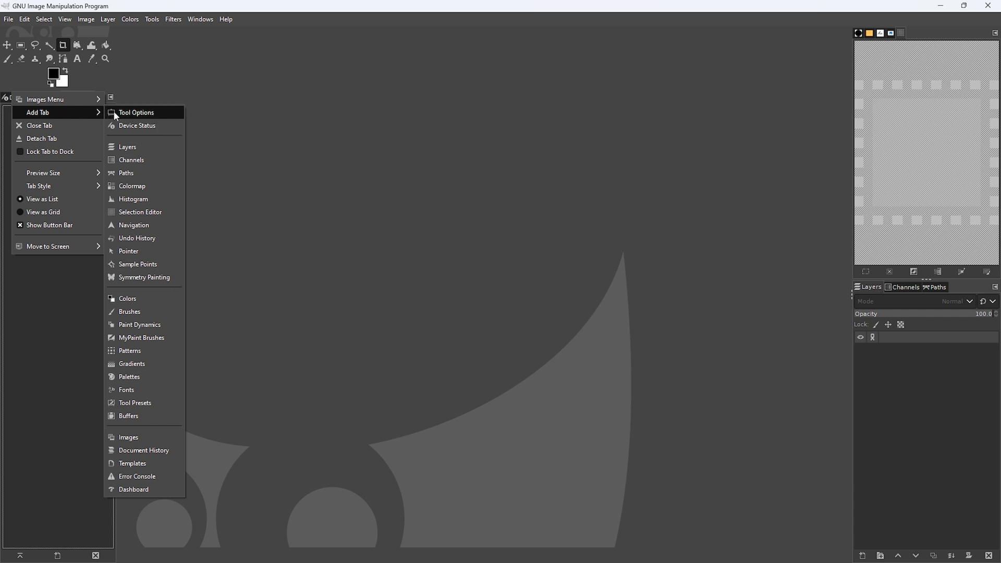
pyautogui.moveTo(135, 112)
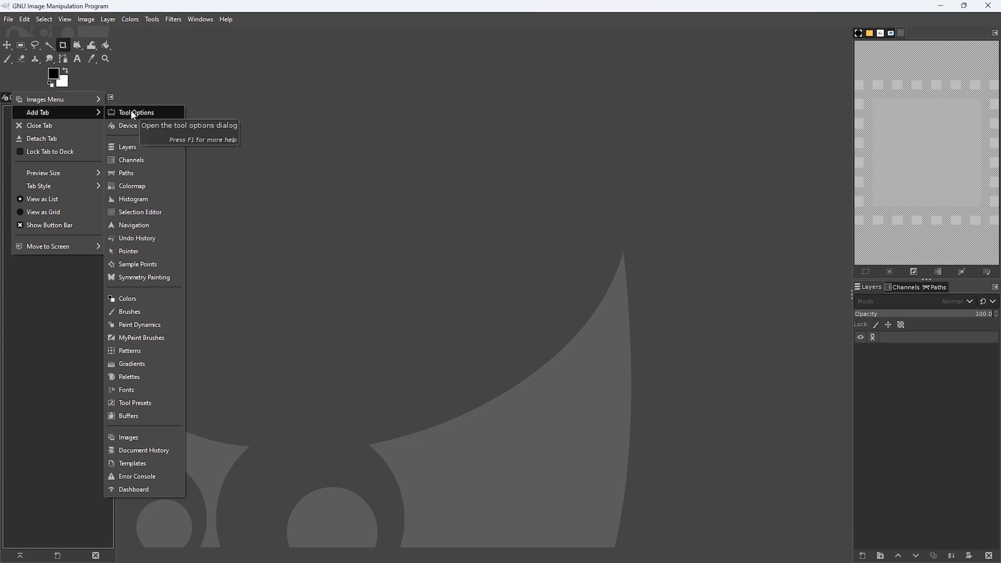
# Add Tool Options as a new tab so the dock shows the Crop tool's settings
pyautogui.click(136, 112)
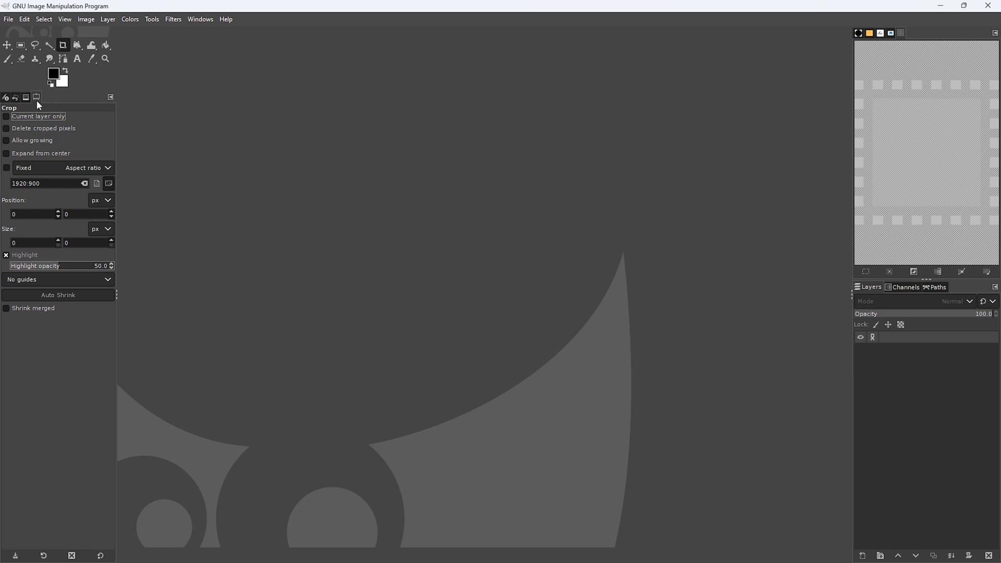
pyautogui.moveTo(44, 241)
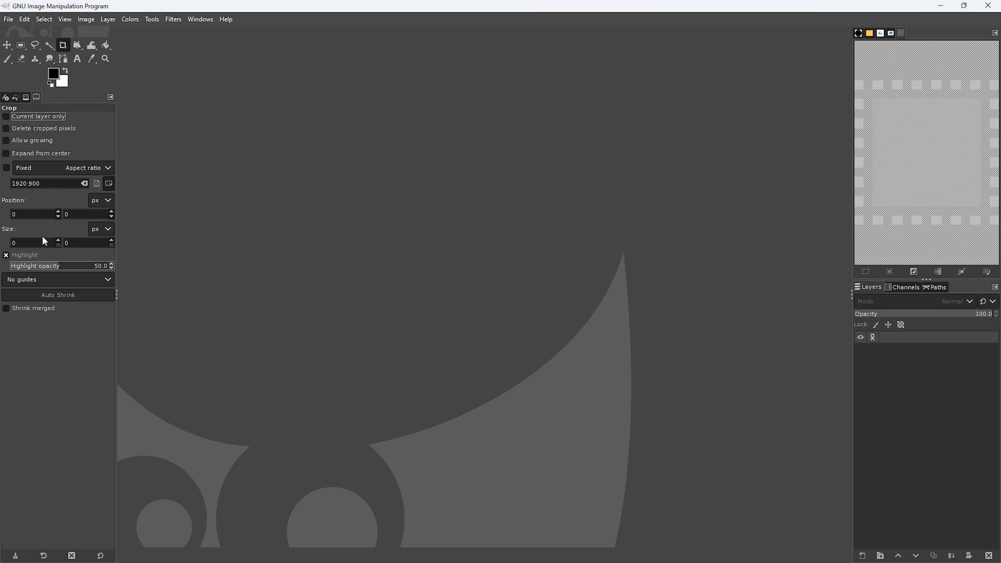
pyautogui.moveTo(64, 45)
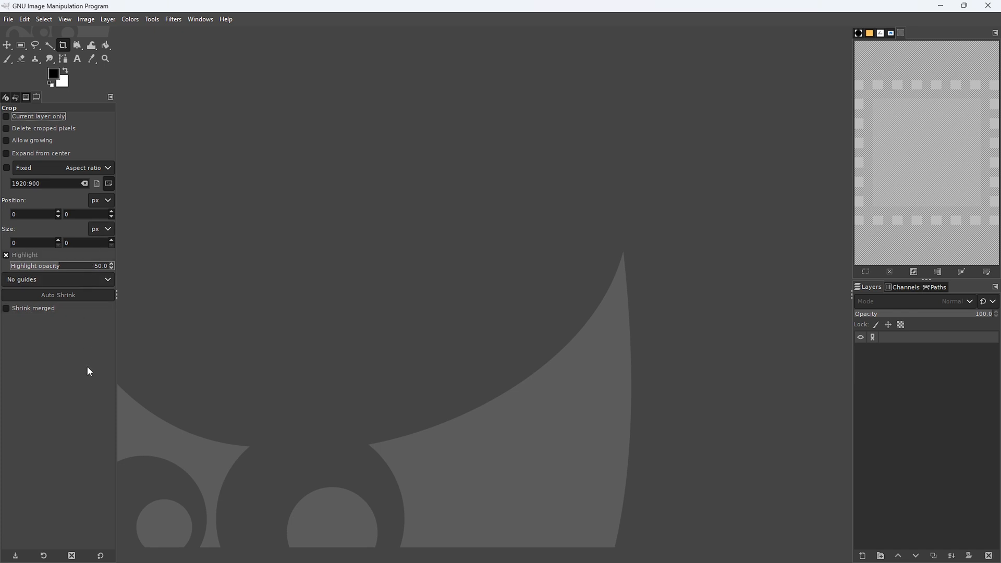
pyautogui.moveTo(80, 391)
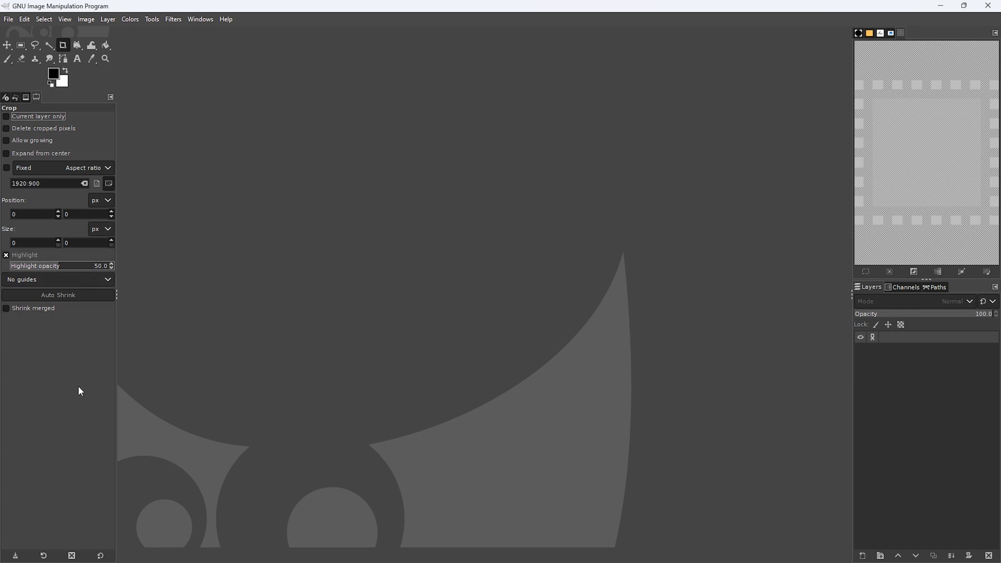